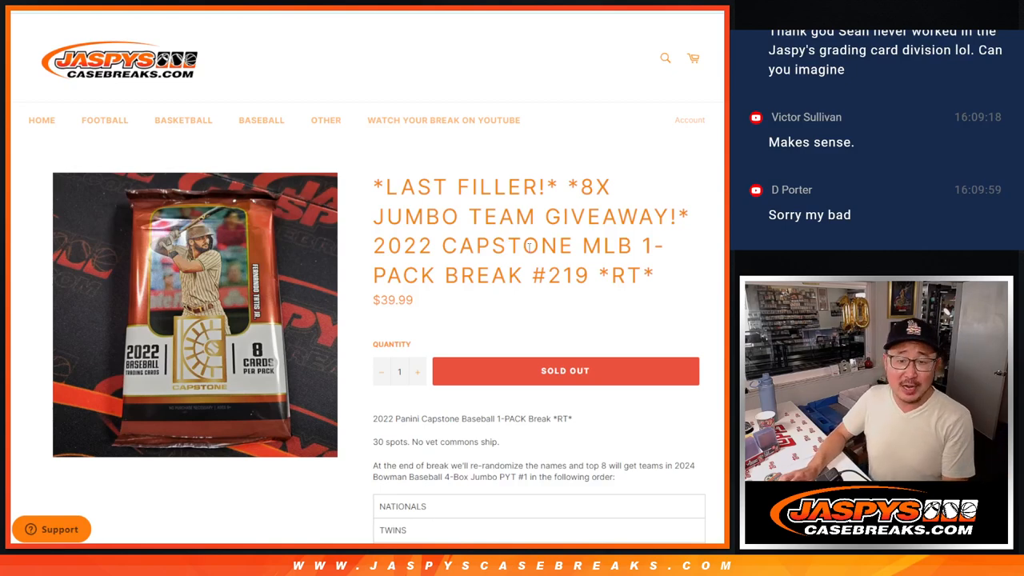
mouse_move(611, 257)
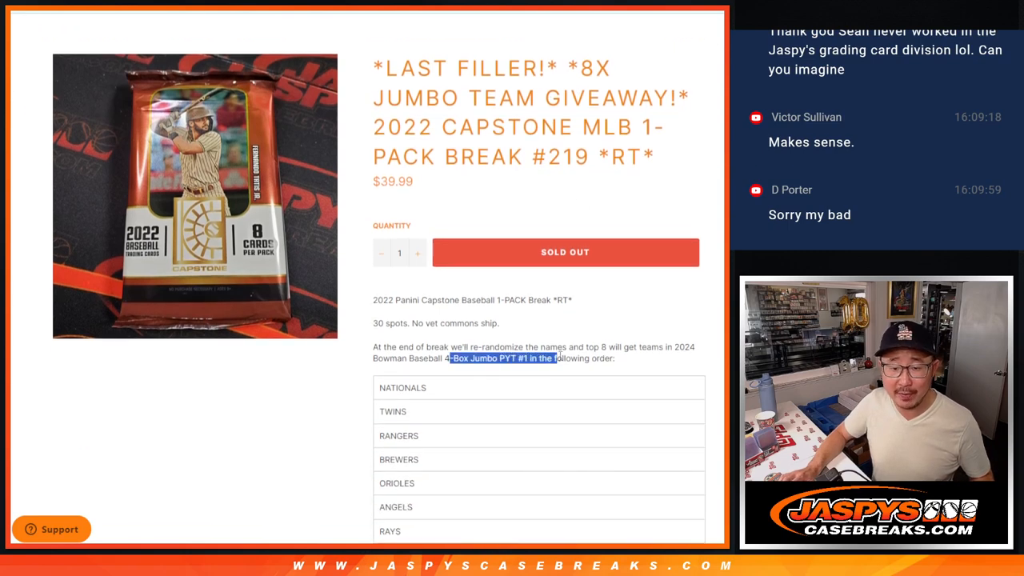
Scroll the break #219 page to read the eight-team order
scroll("down", 3)
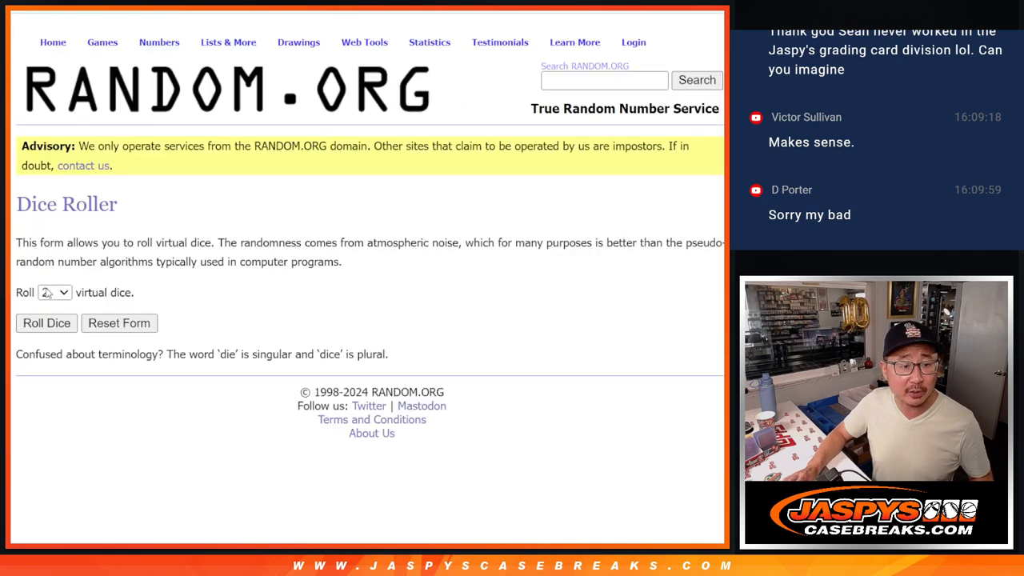
Roll the dice, then randomize and reshuffle the thirty participant names
left_click(46, 324)
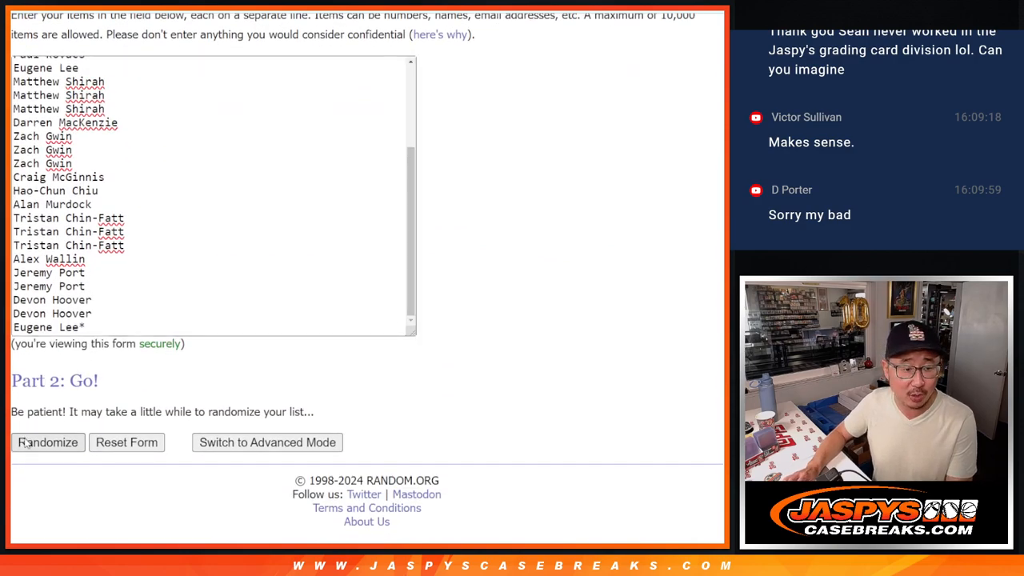
left_click(48, 442)
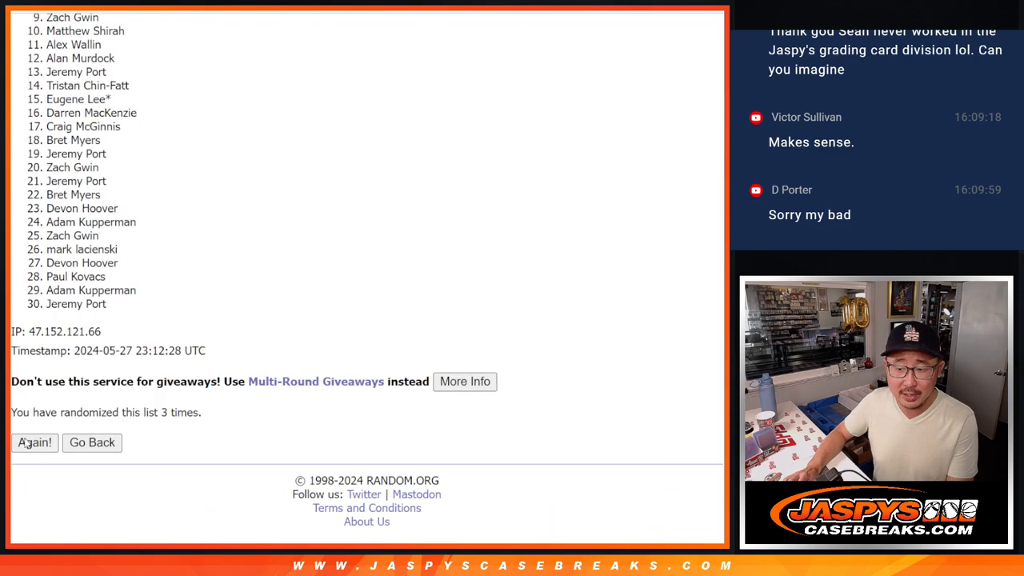
left_click(35, 442)
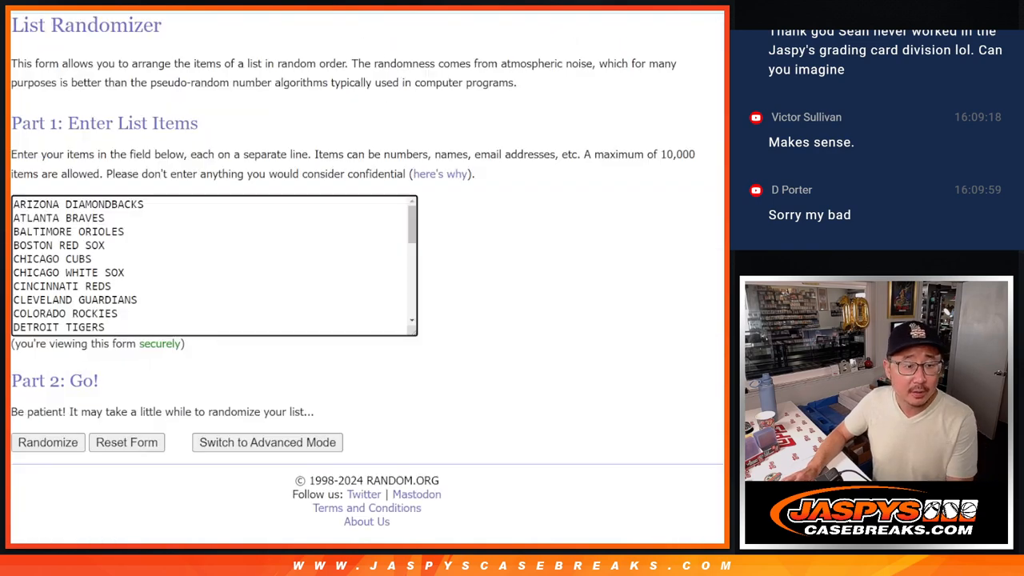
Randomize the MLB team list repeatedly and select the final order, Toronto Blue Jays first, Seattle Mariners last
left_click(48, 442)
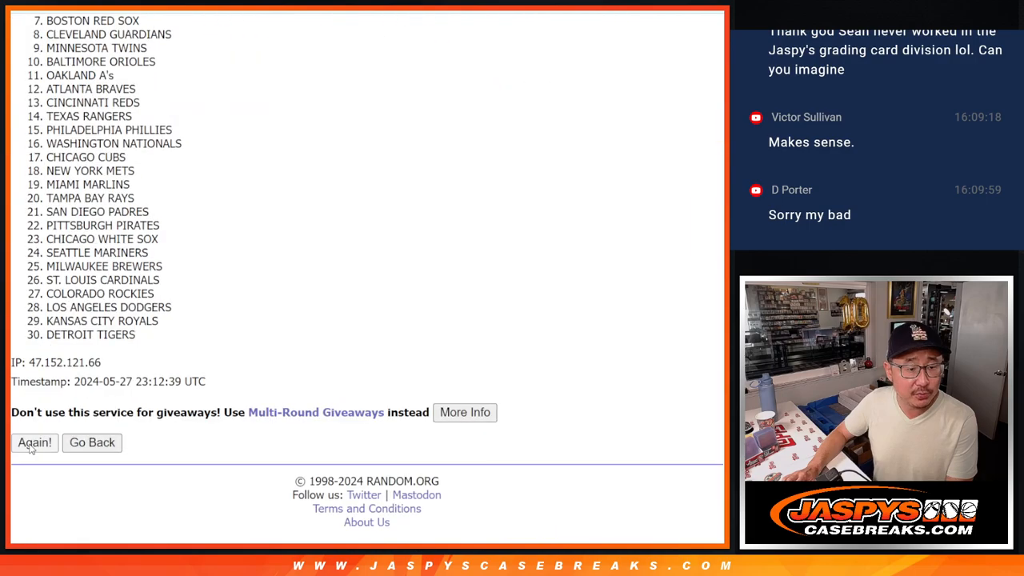
left_click(35, 441)
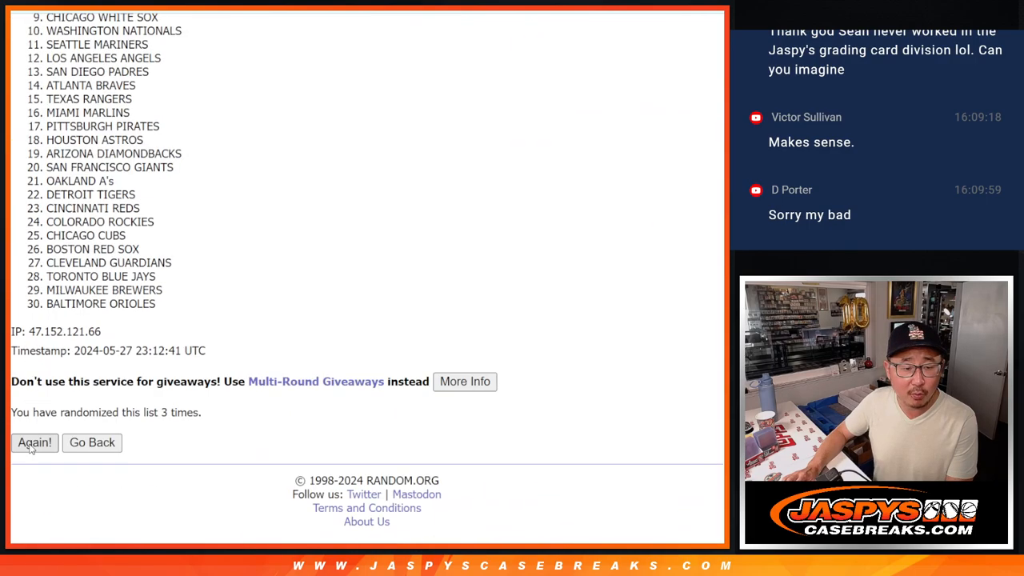
left_click(35, 442)
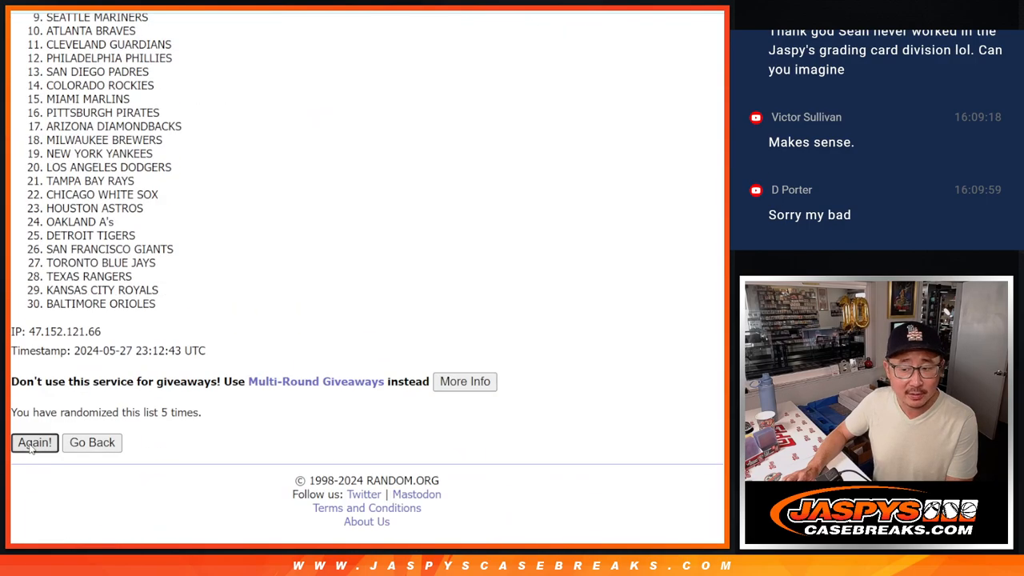
left_click(35, 442)
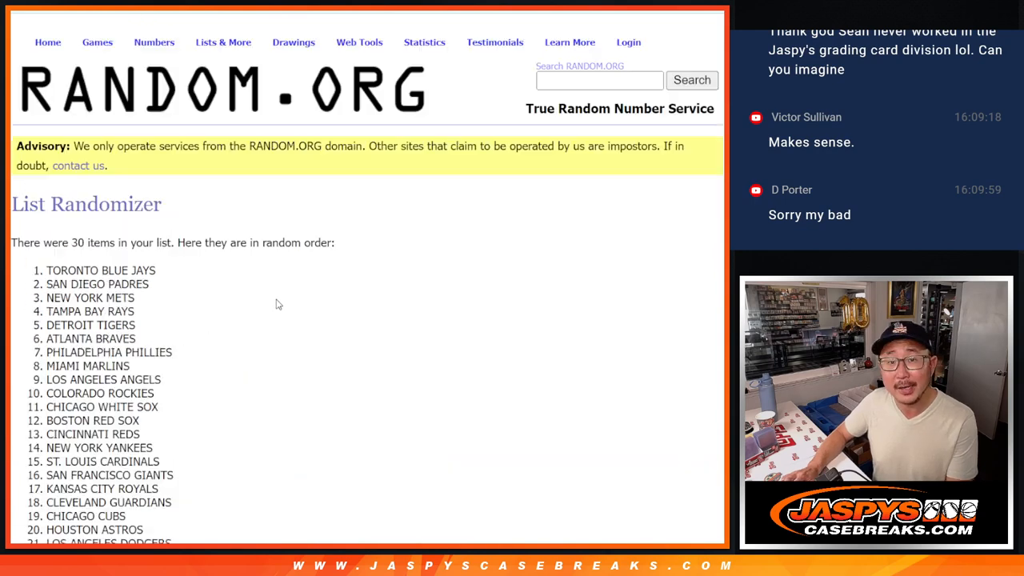
scroll("down", 3)
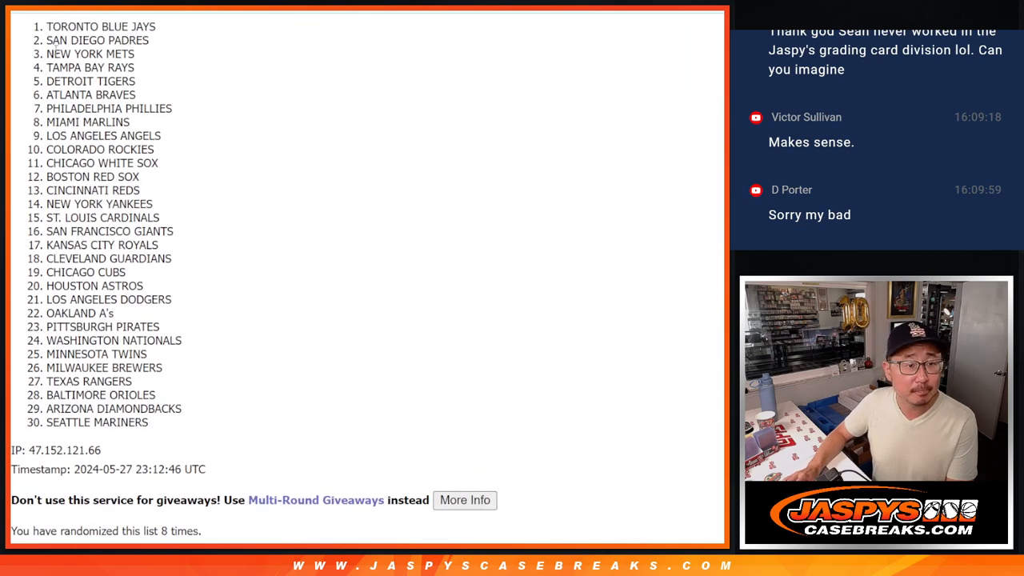
left_click_drag(48, 26, 152, 422)
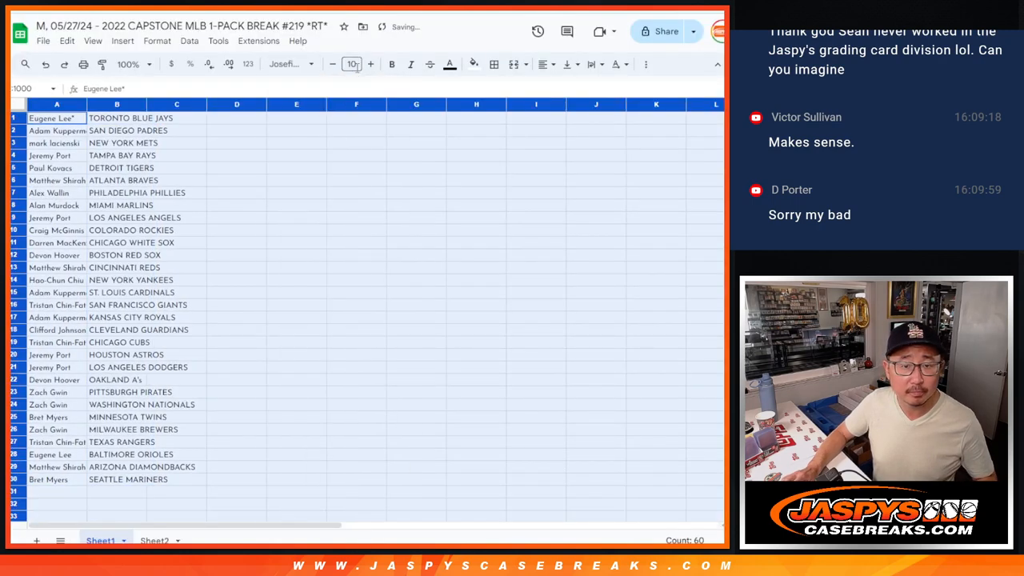
Zoom Sheet1 to 150% and sort the name-team pairs alphabetically by team, Diamondbacks to Nationals
left_click(130, 64)
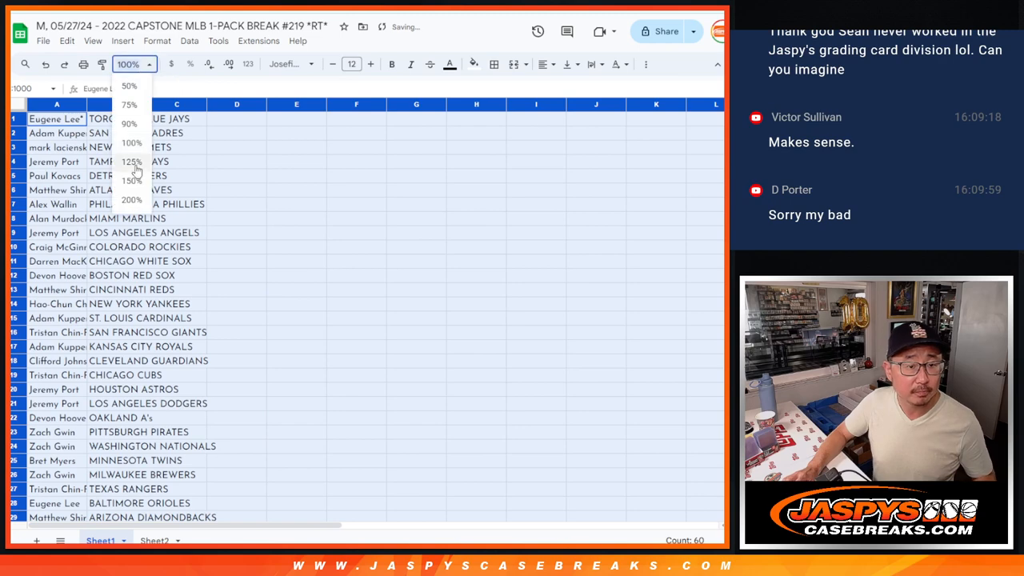
left_click(131, 179)
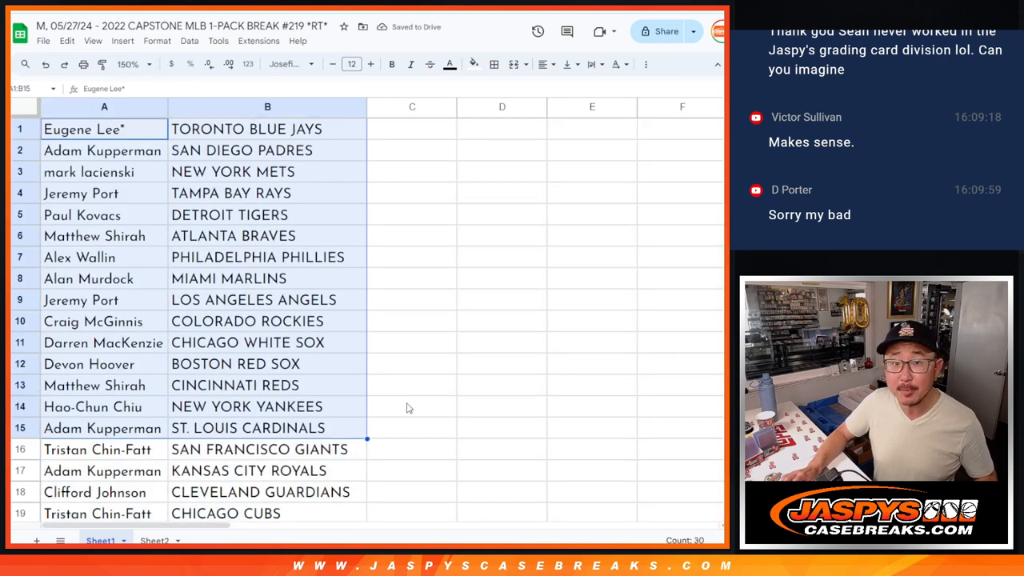
scroll("down", 3)
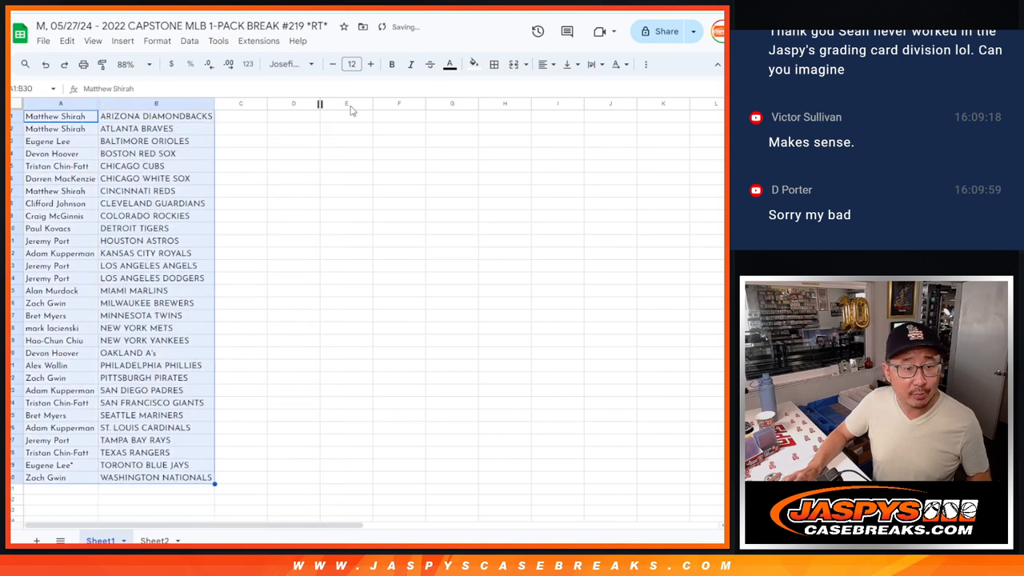
left_click(493, 64)
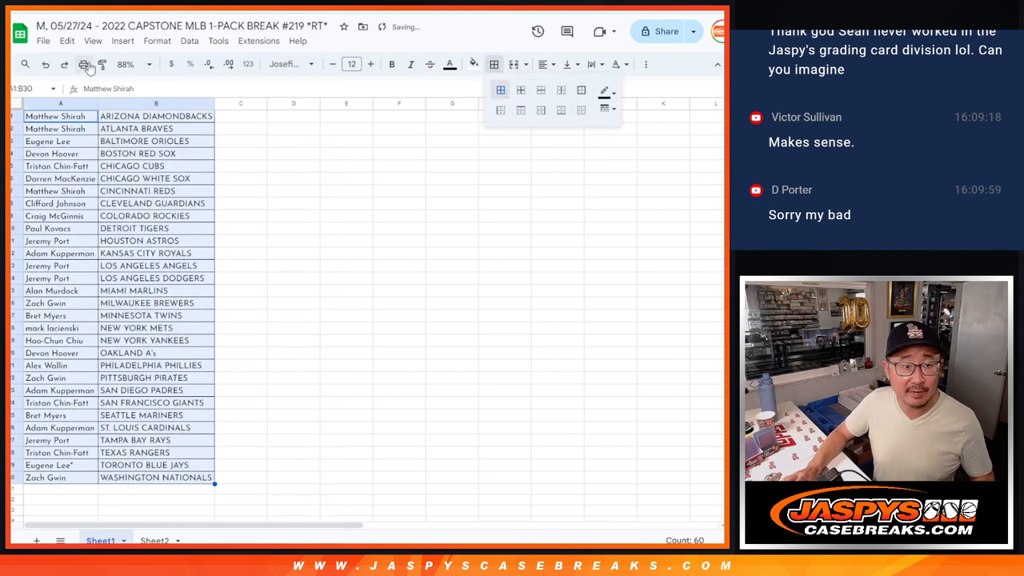
Apply all borders to the sorted table and send it to the printer
left_click(83, 64)
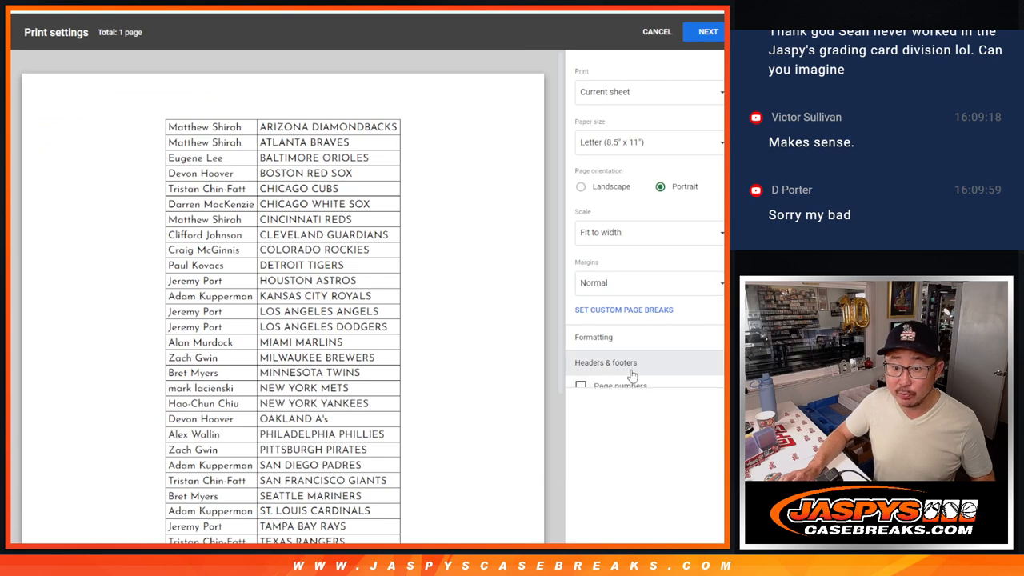
left_click(708, 32)
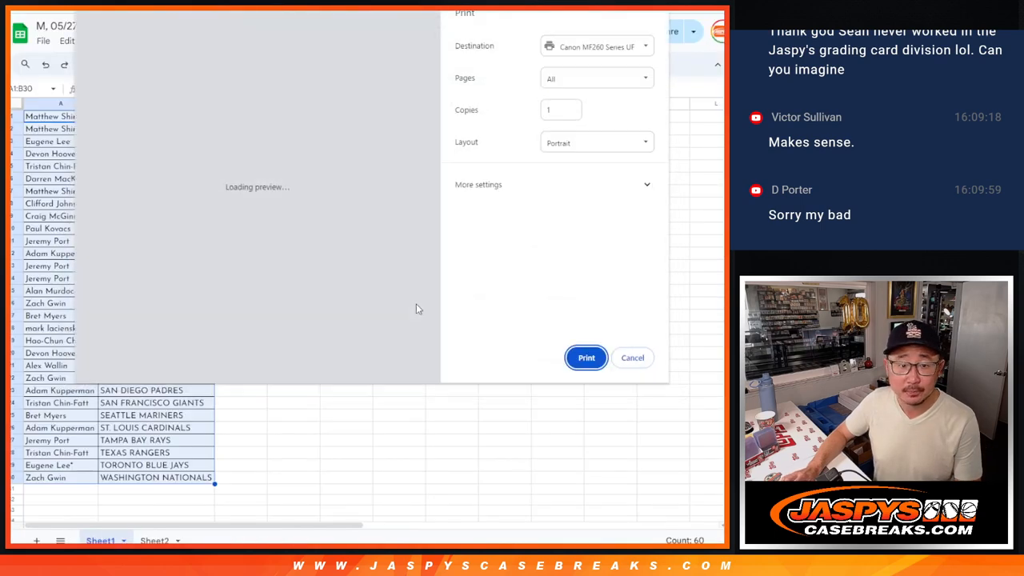
left_click(632, 359)
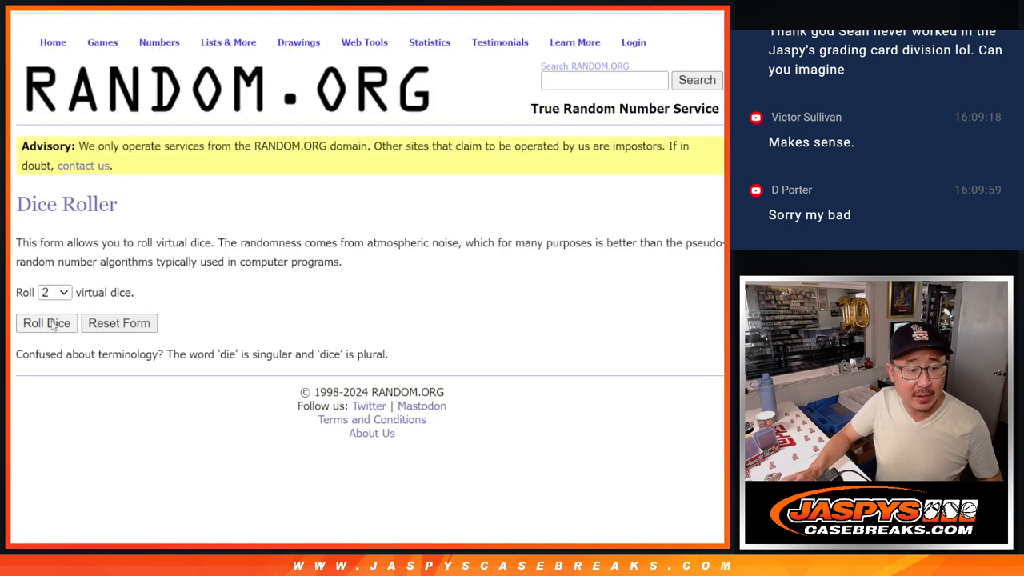
Roll the dice, reshuffle the participant names several times and select the top eight winners
left_click(46, 324)
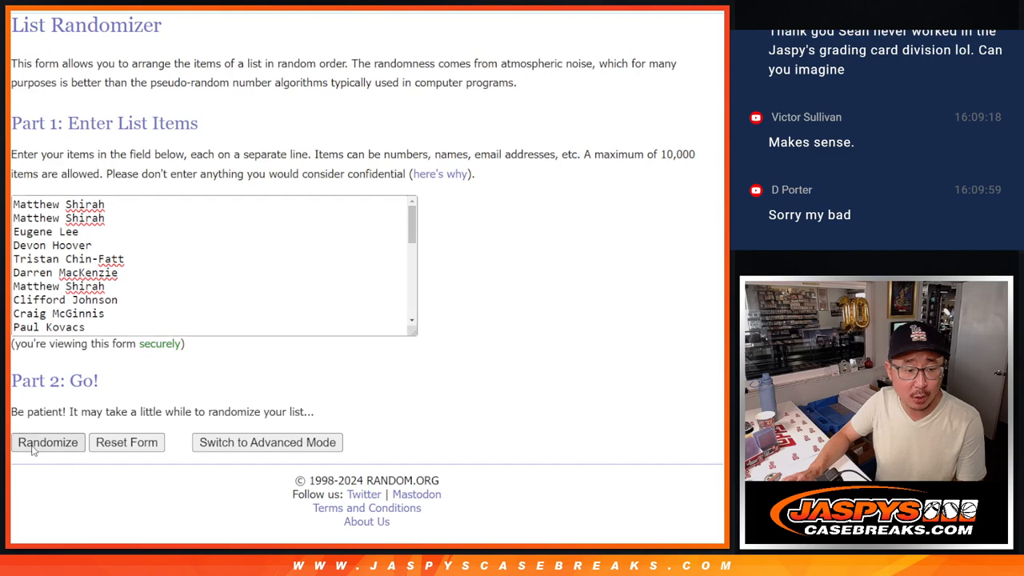
left_click(48, 442)
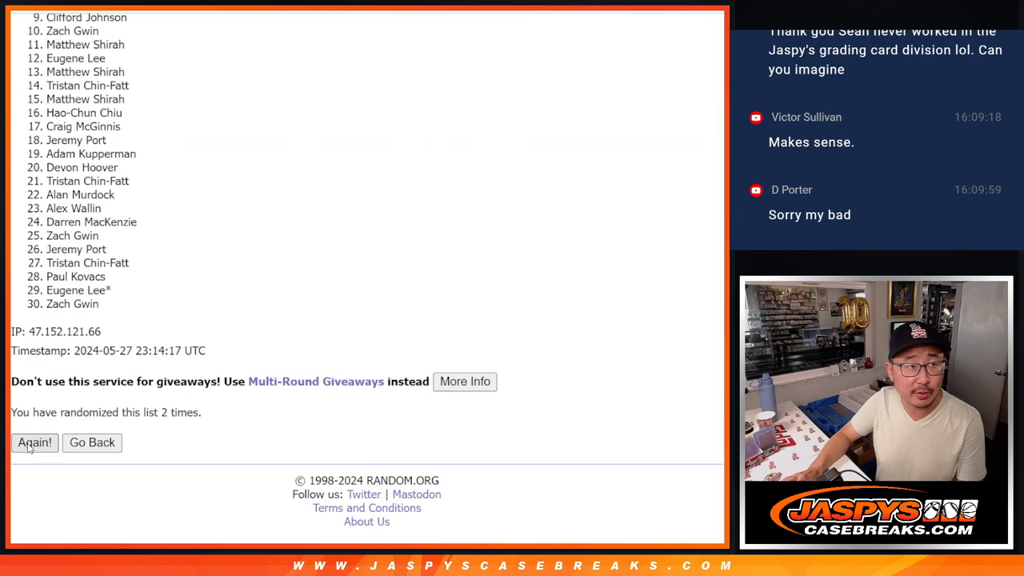
left_click(35, 442)
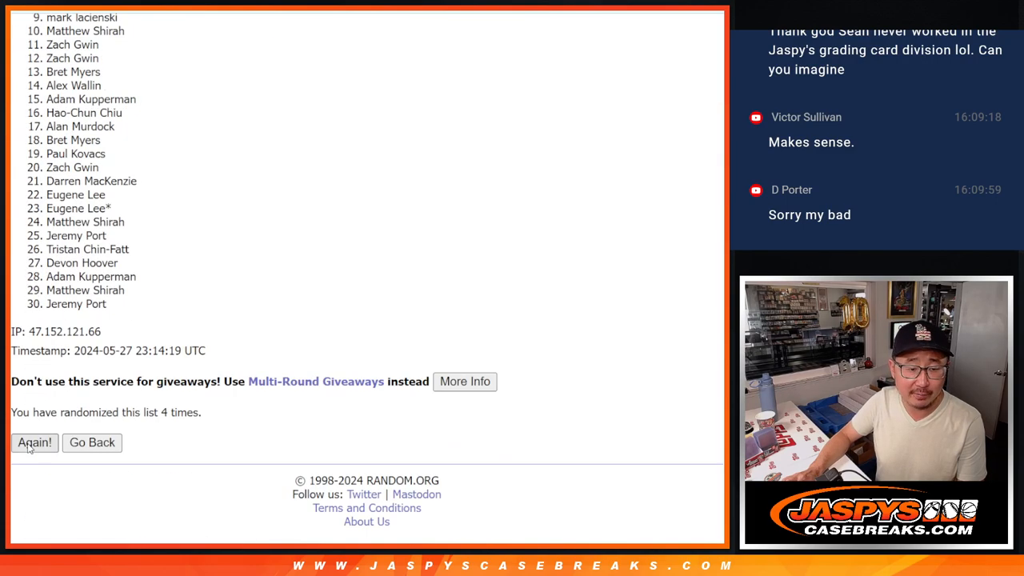
left_click(35, 442)
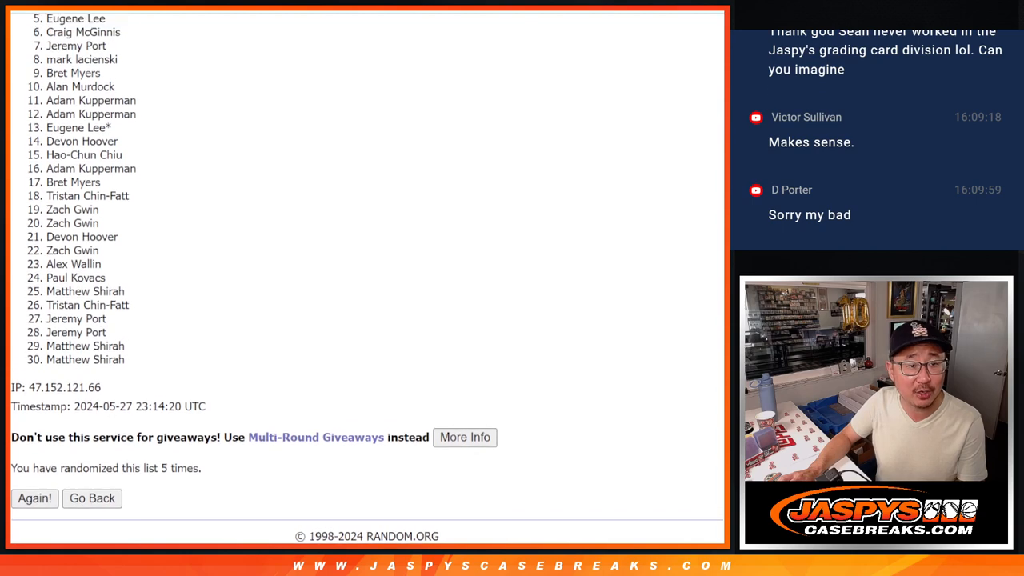
scroll("down", 3)
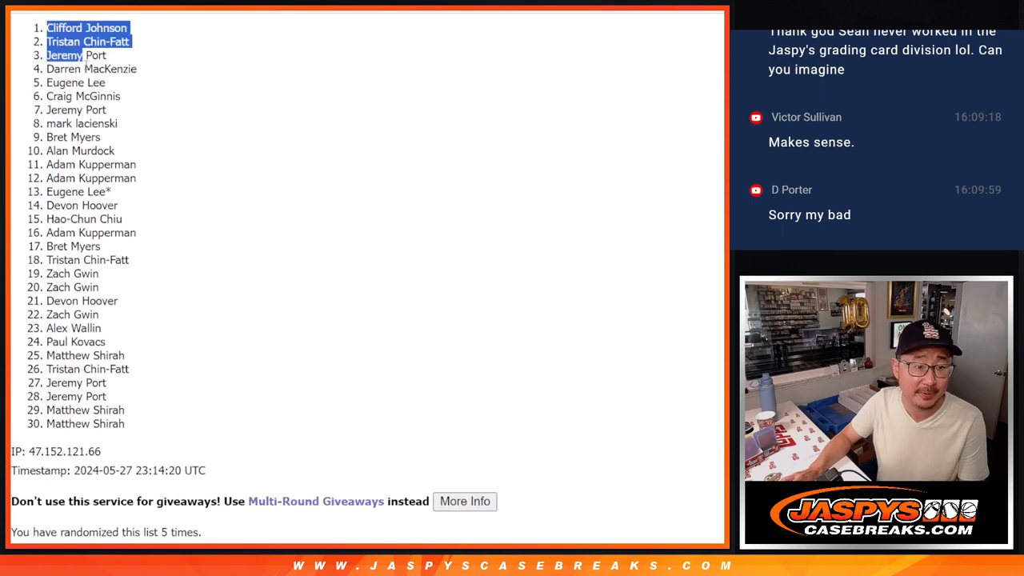
left_click_drag(64, 55, 120, 123)
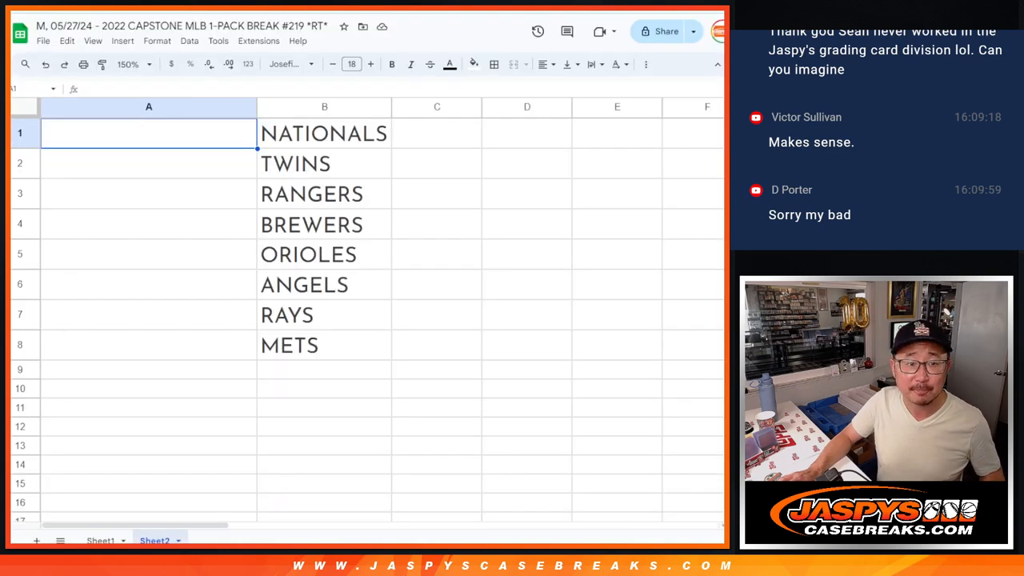
Paste the eight winning names into Sheet2 at A1 and set font size 18
left_click(352, 64)
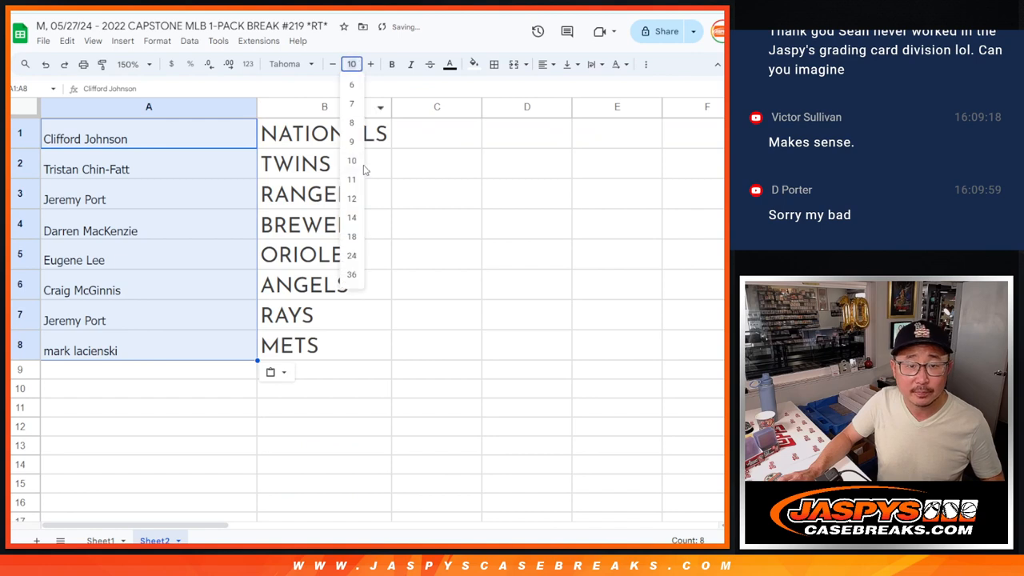
left_click(352, 235)
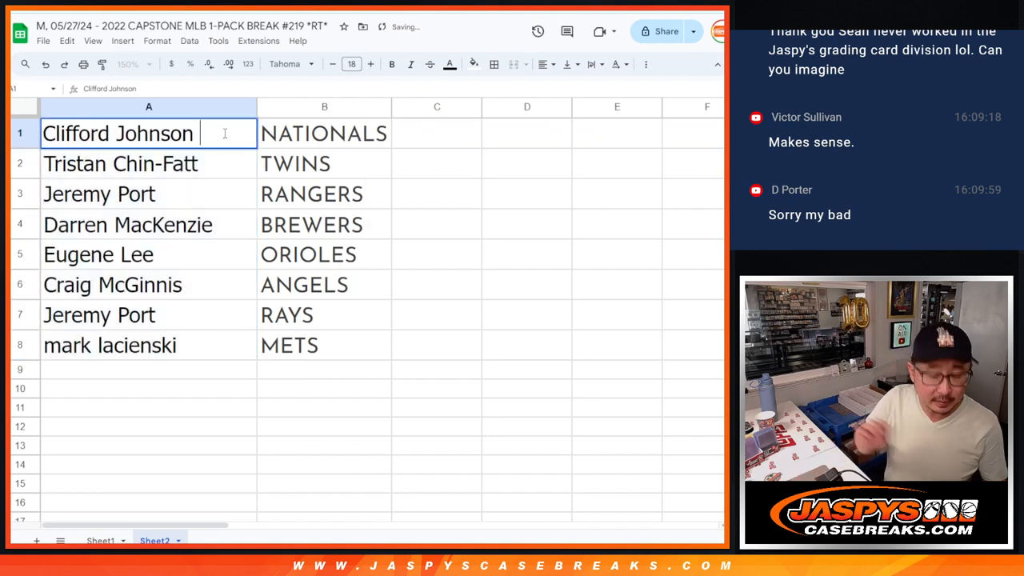
type("/cap2")
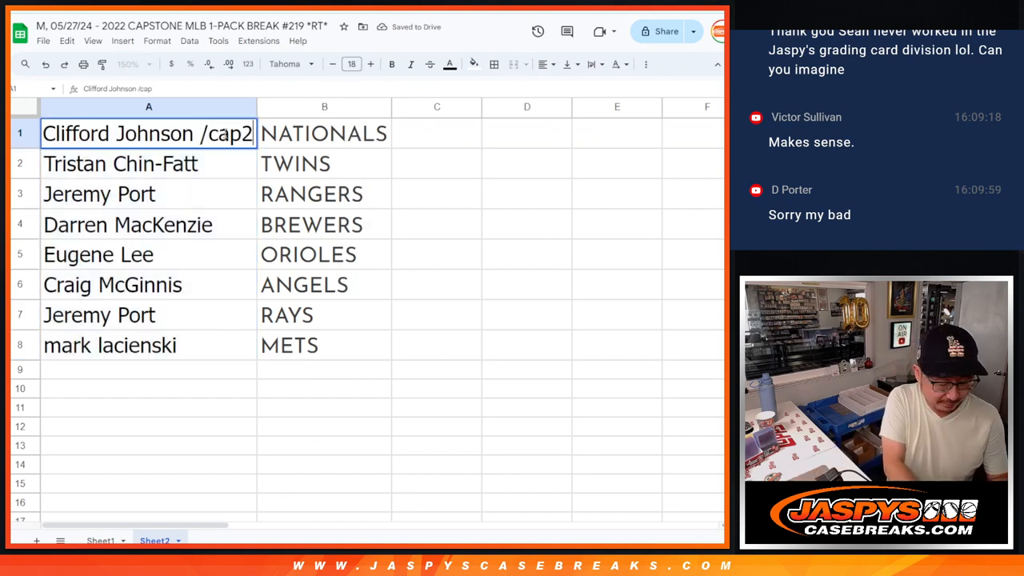
type("19")
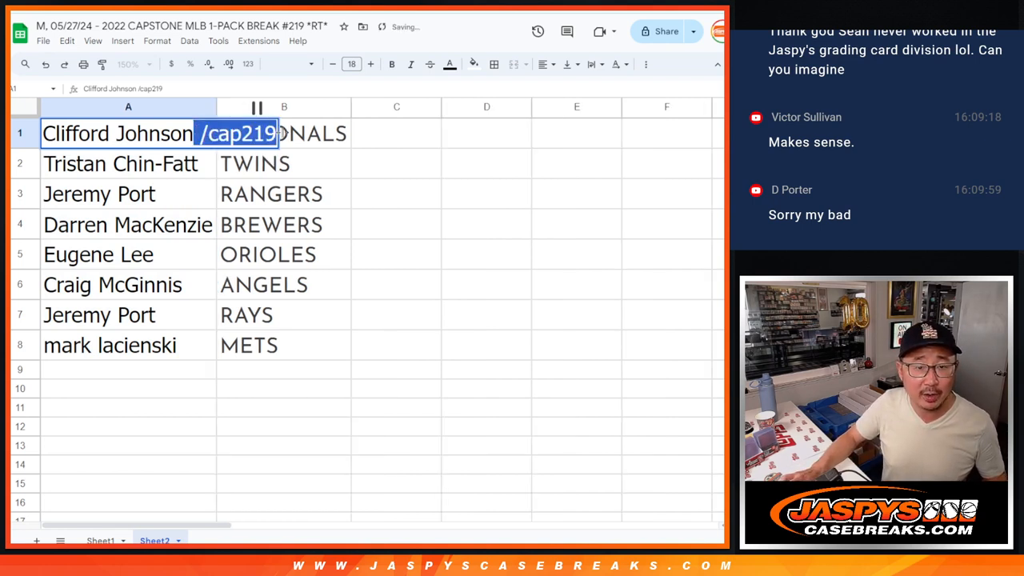
left_click(285, 163)
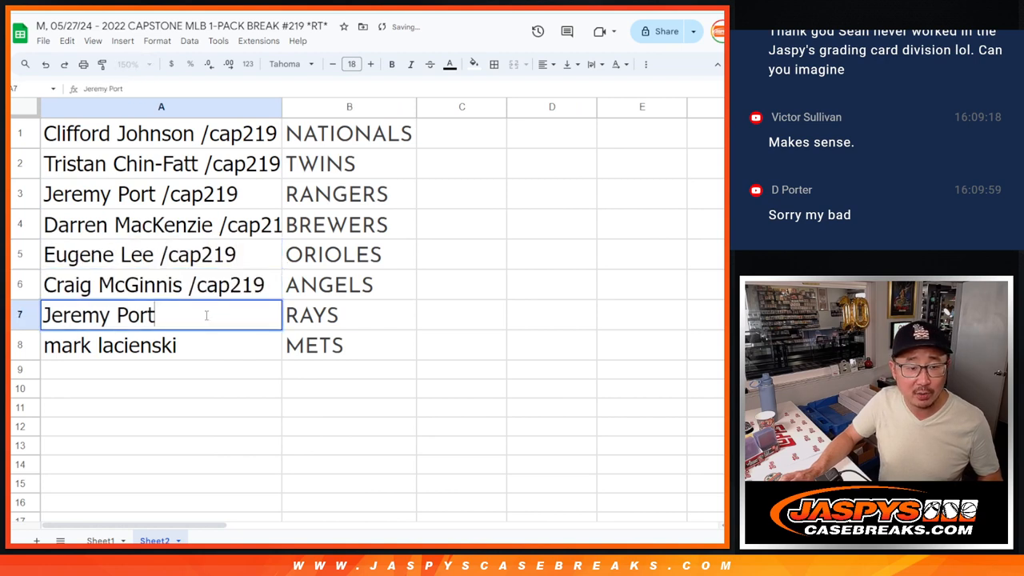
type("/cap219")
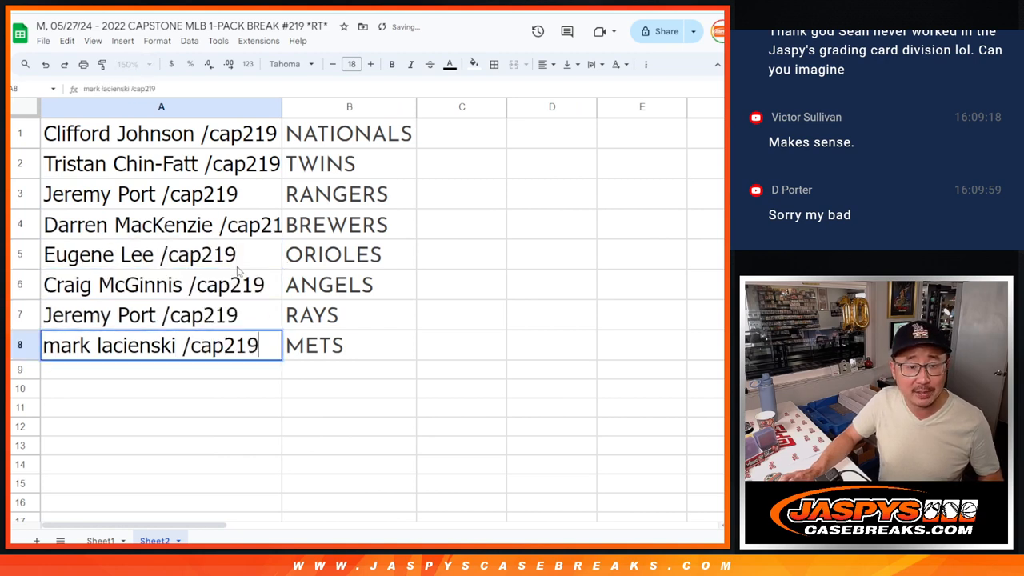
left_click(160, 134)
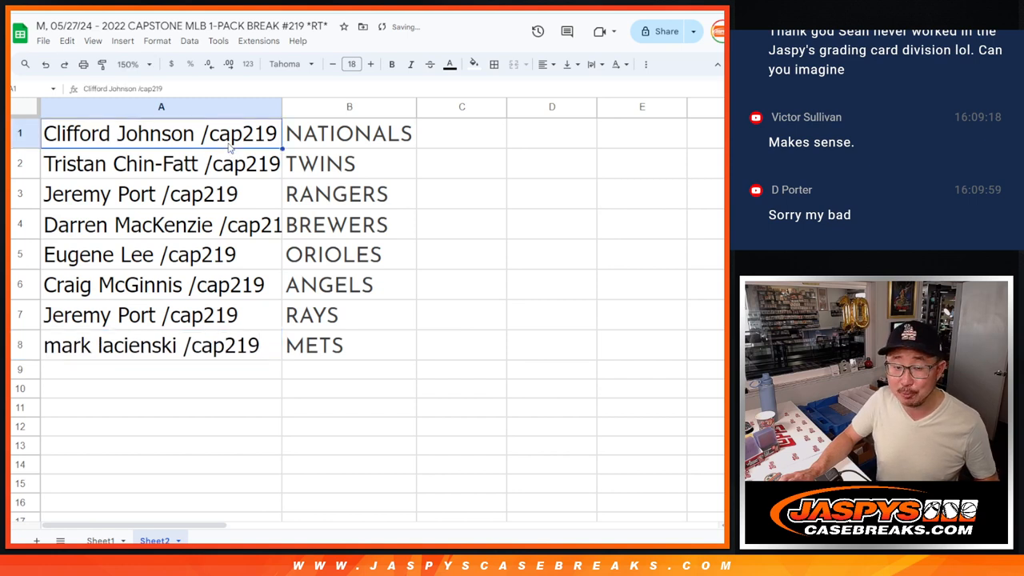